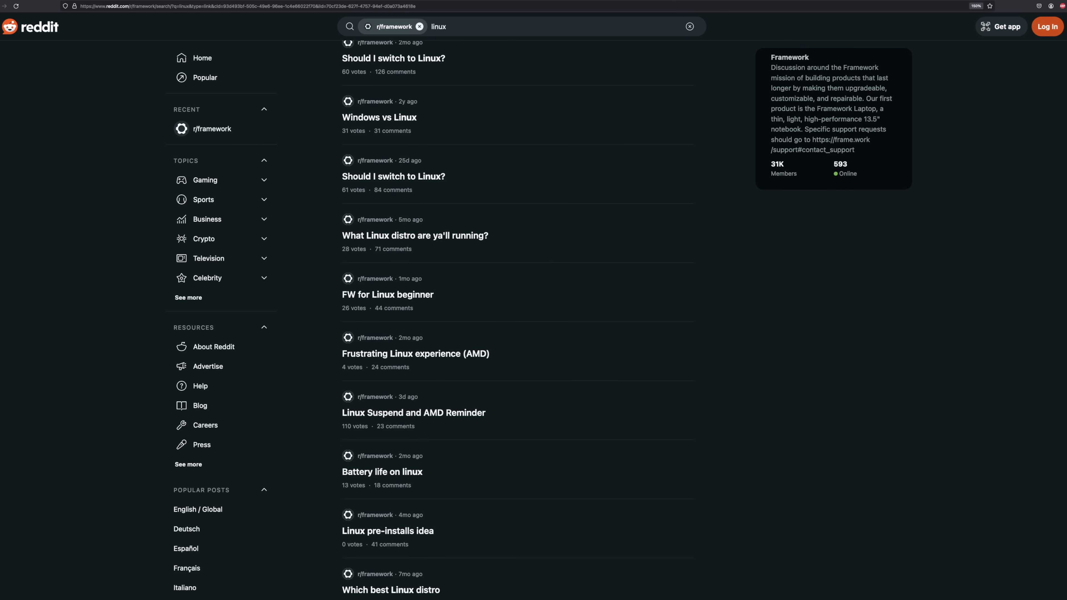
# Paste the guide's gsettings fractional-scaling command into the Fedora terminal
pyautogui.scroll(-3)
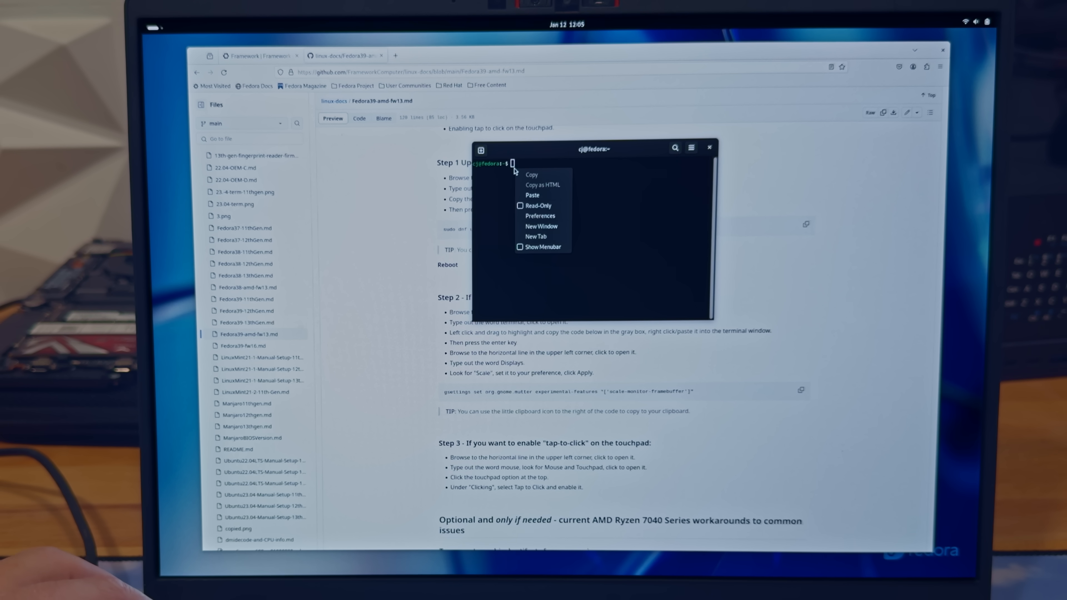
pyautogui.click(533, 197)
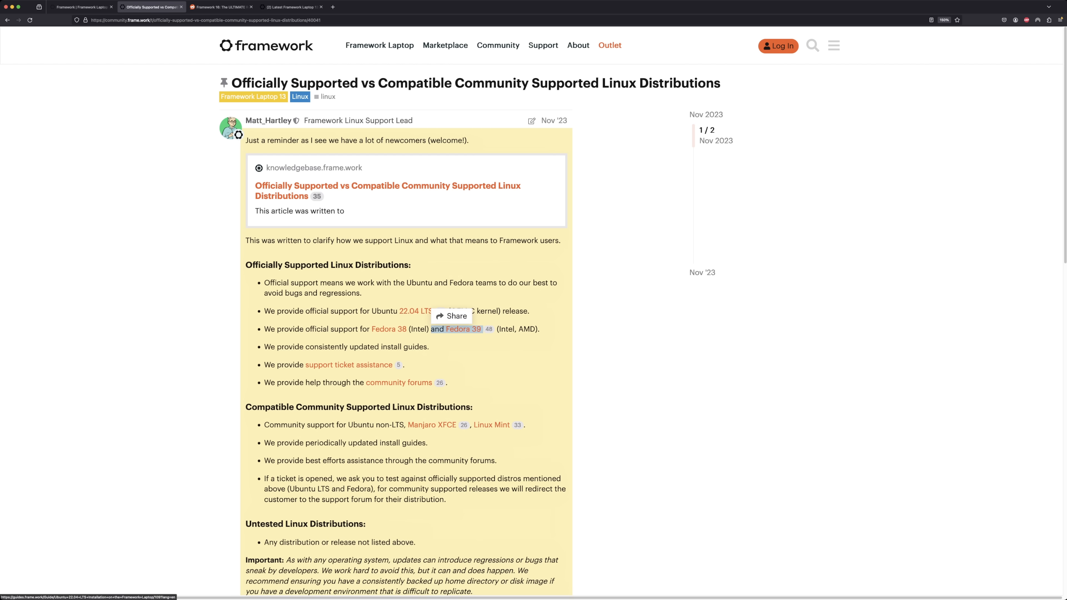
# Follow the Ubuntu 22.04 LTS link and read the first installation steps
pyautogui.click(413, 312)
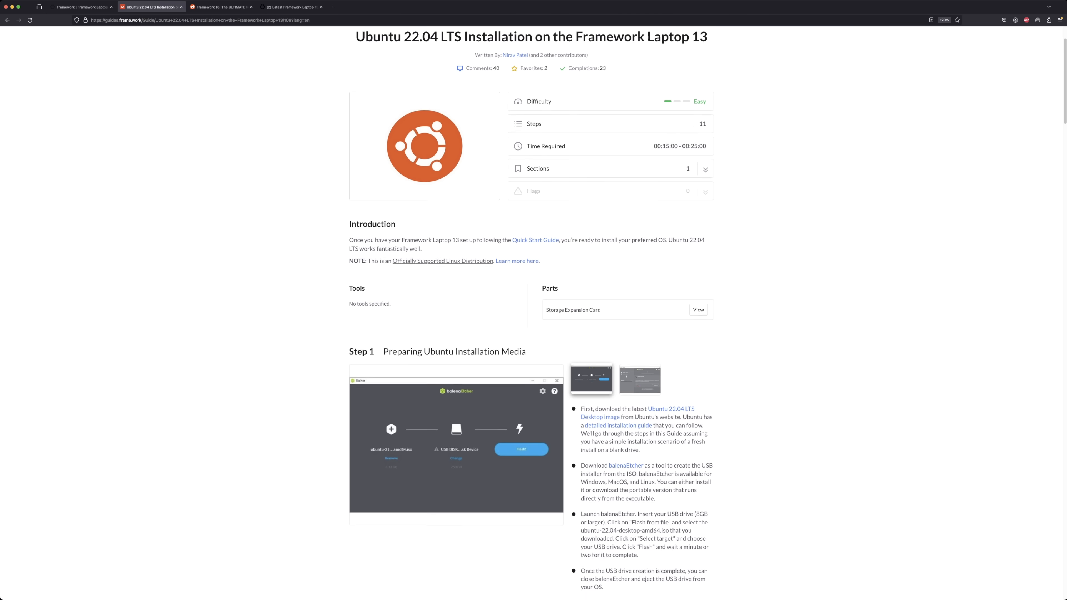
pyautogui.scroll(-3)
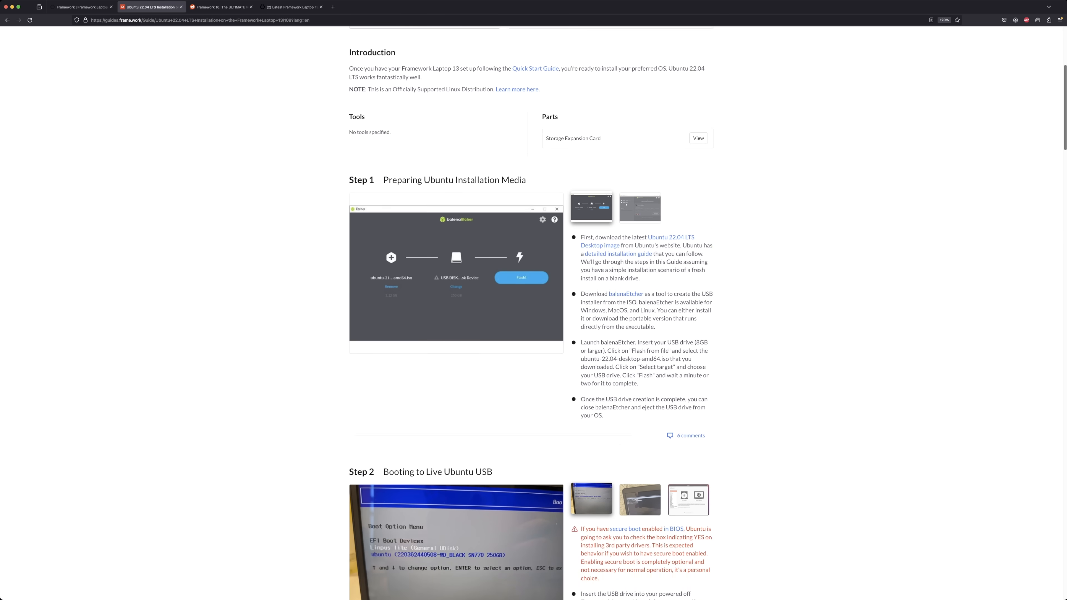
pyautogui.scroll(-3)
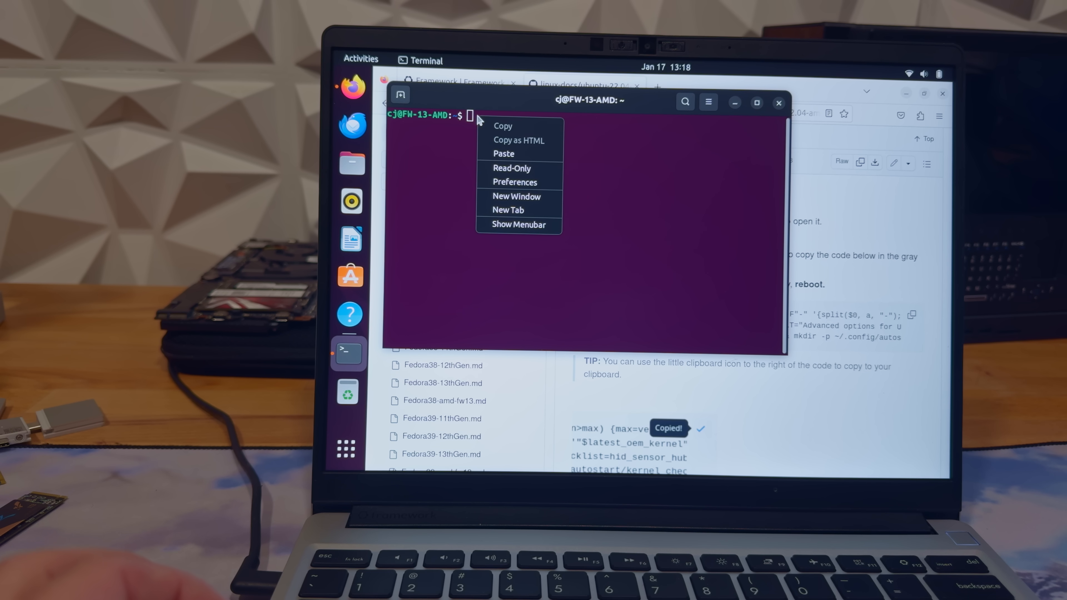
# Run the pasted command, then choose a fractional scale in Settings > Displays
pyautogui.click(503, 154)
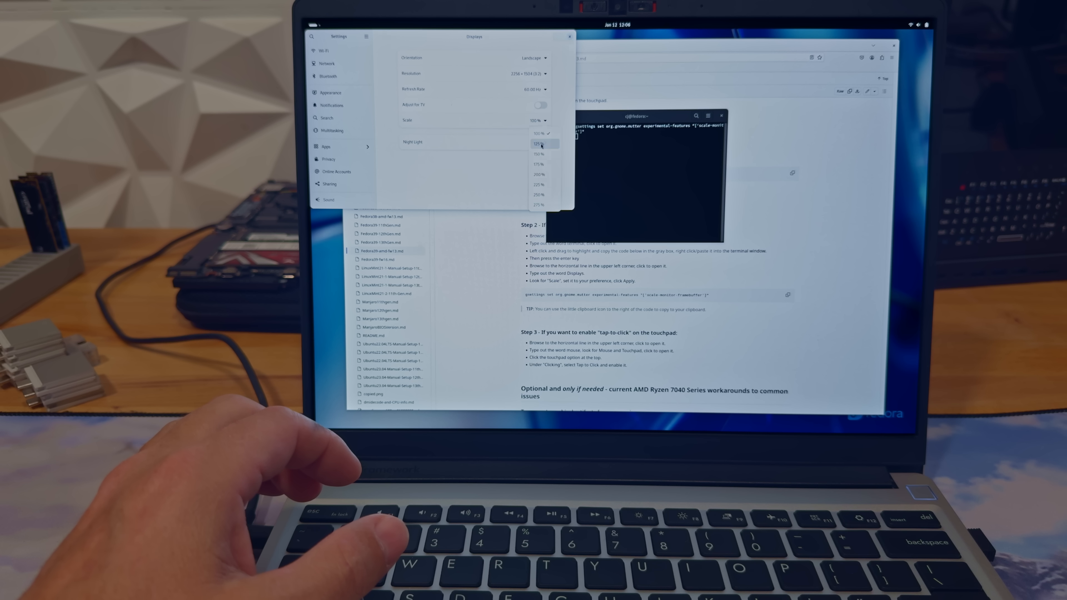
pyautogui.click(539, 143)
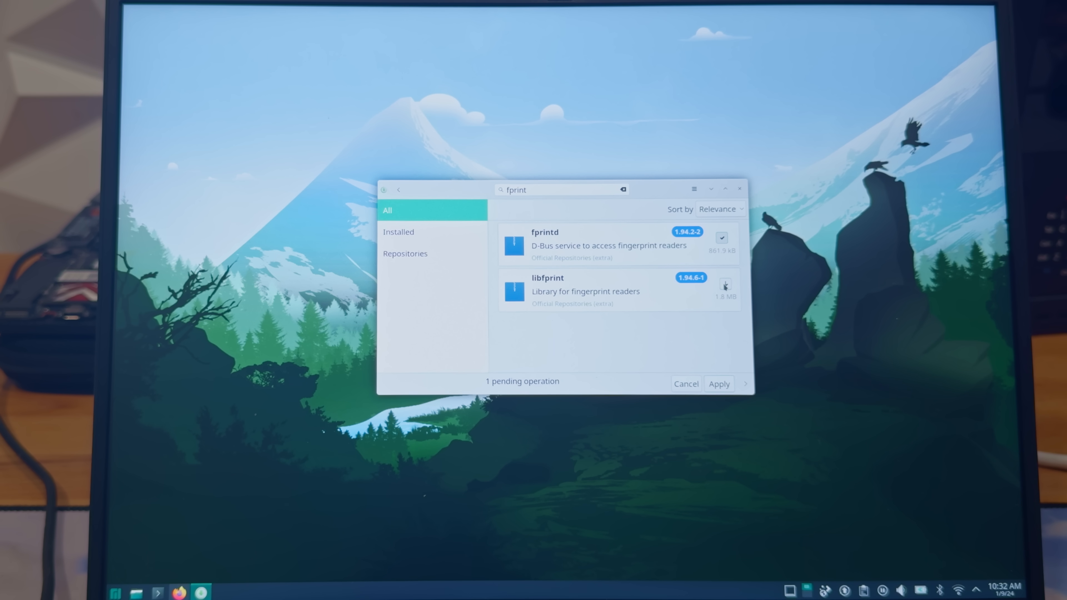
# Mark libfprint for installation alongside fprintd in Add/Remove Software
pyautogui.click(725, 285)
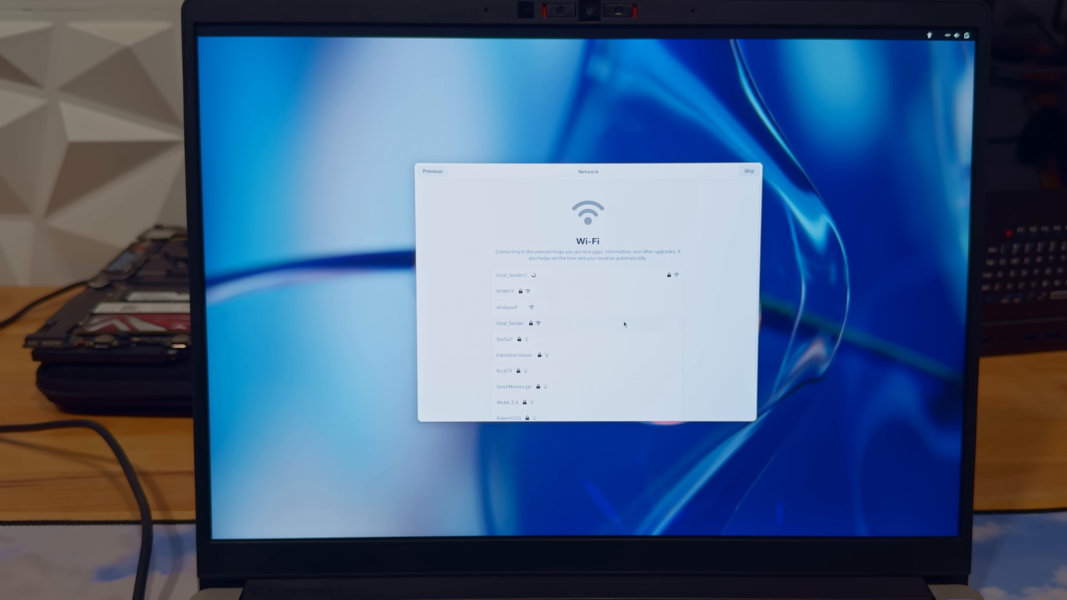
# Select the Wi-Fi network, submit its password in both prompts, then choose the network again
pyautogui.click(508, 324)
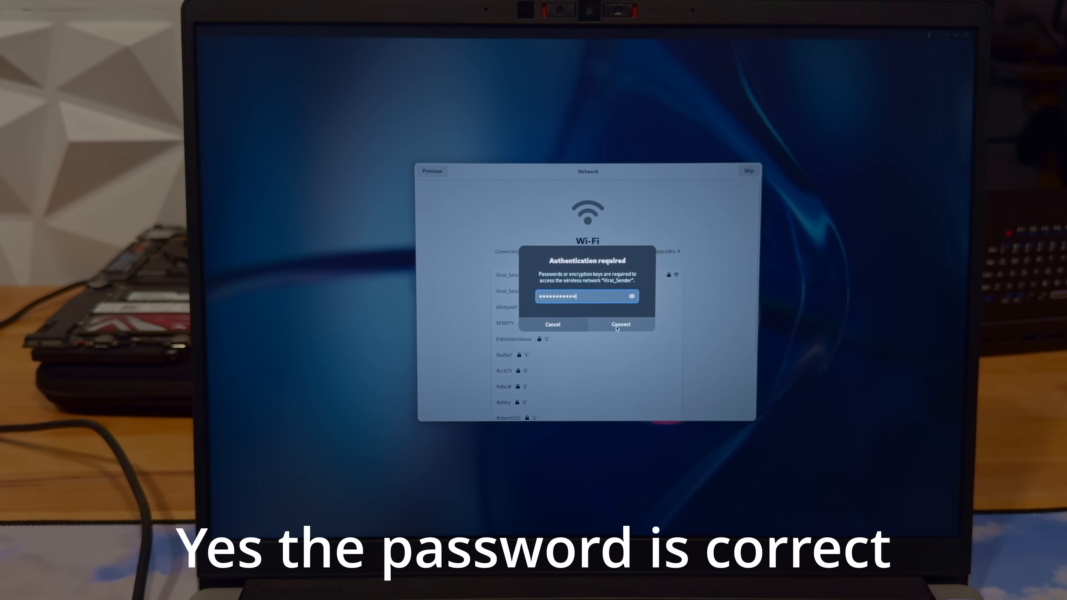
pyautogui.click(621, 324)
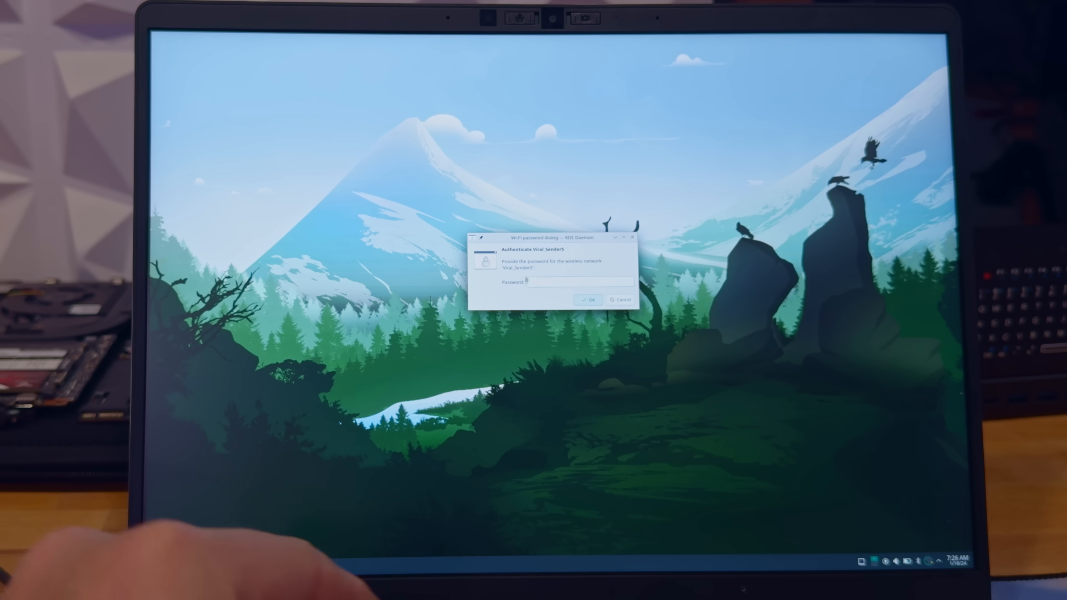
pyautogui.click(619, 300)
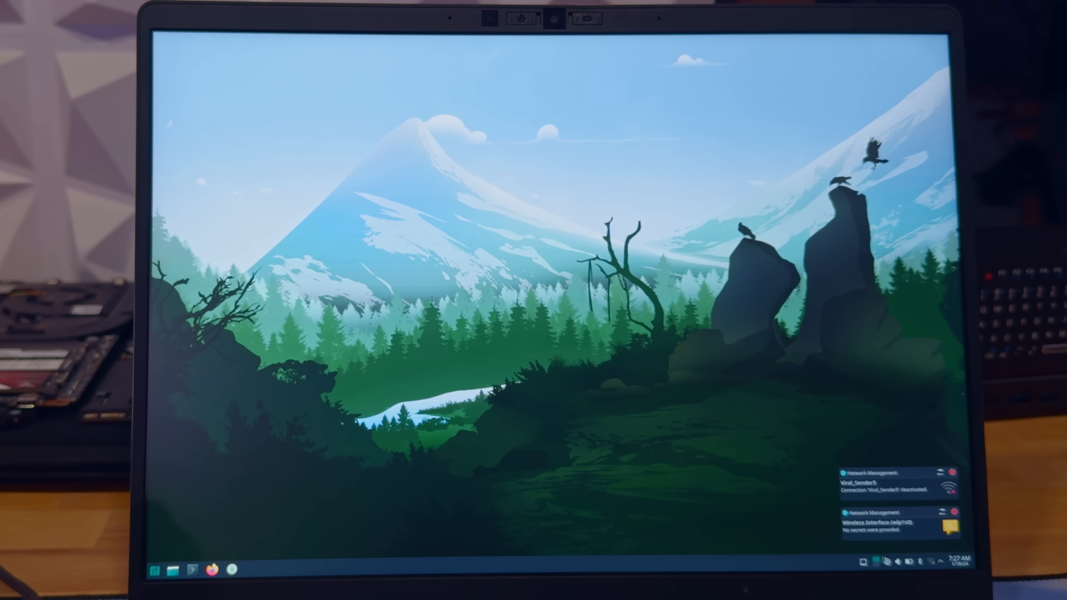
pyautogui.moveTo(629, 306)
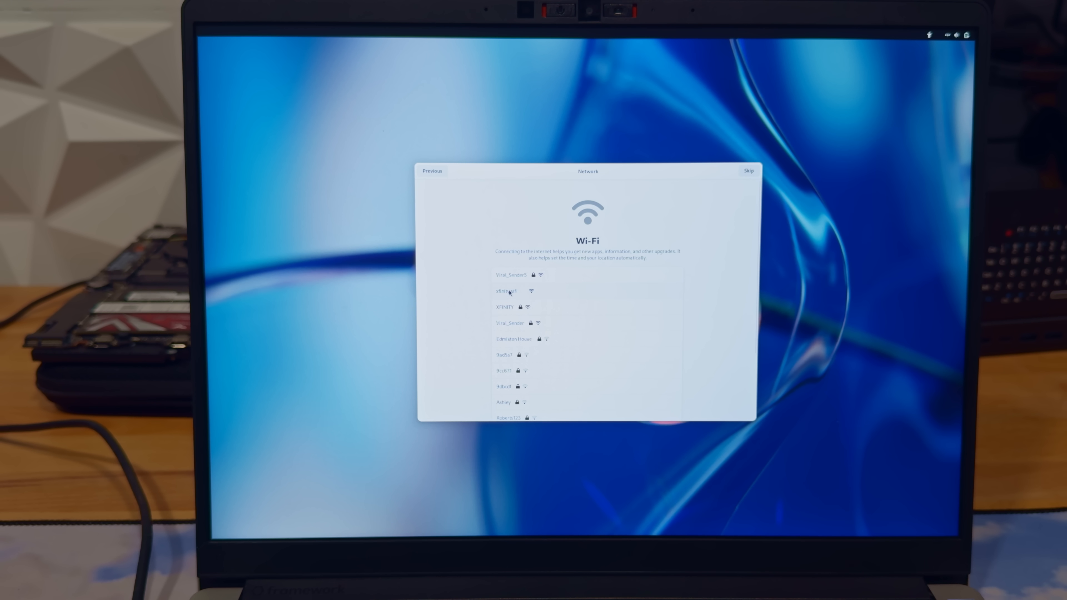
pyautogui.click(507, 291)
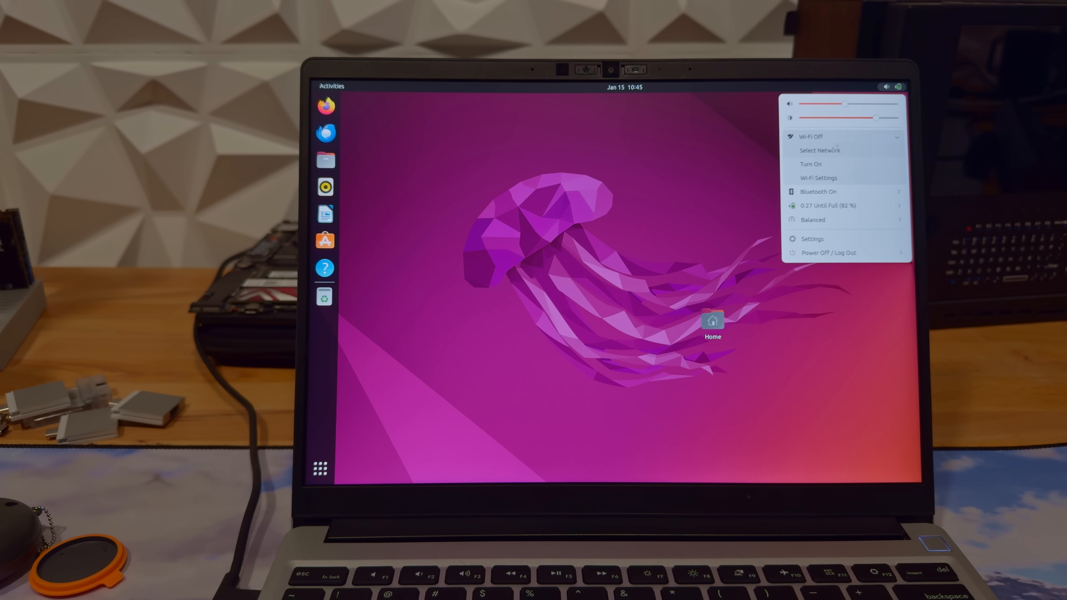
# Turn Wi-Fi back on from Ubuntu's system menu
pyautogui.click(819, 151)
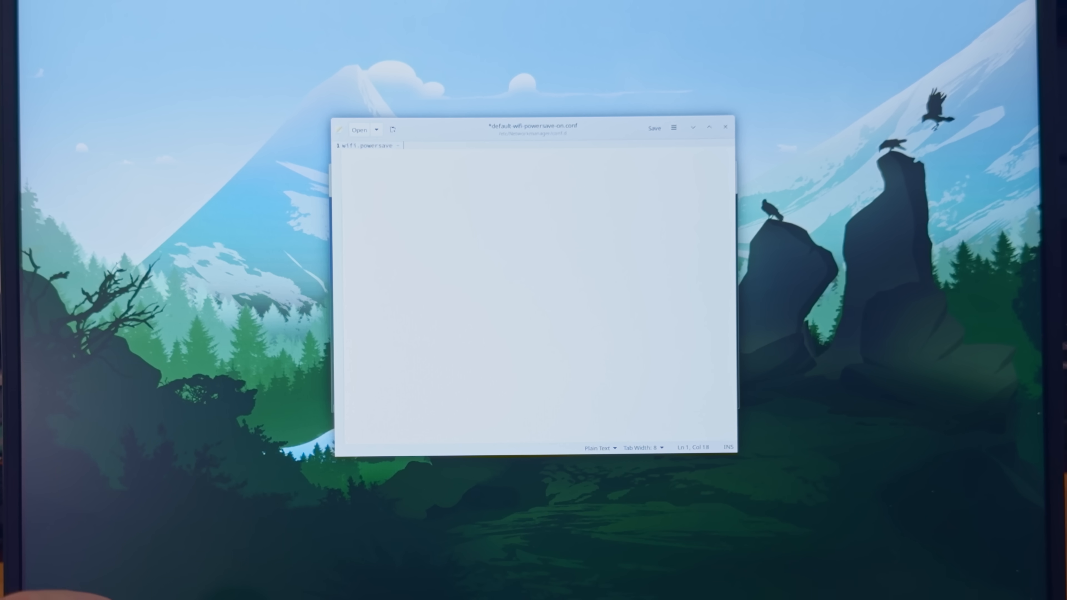
# Save default-wifi-powersave-on.conf, then authorize fingerprint enrollment with the password
pyautogui.click(724, 127)
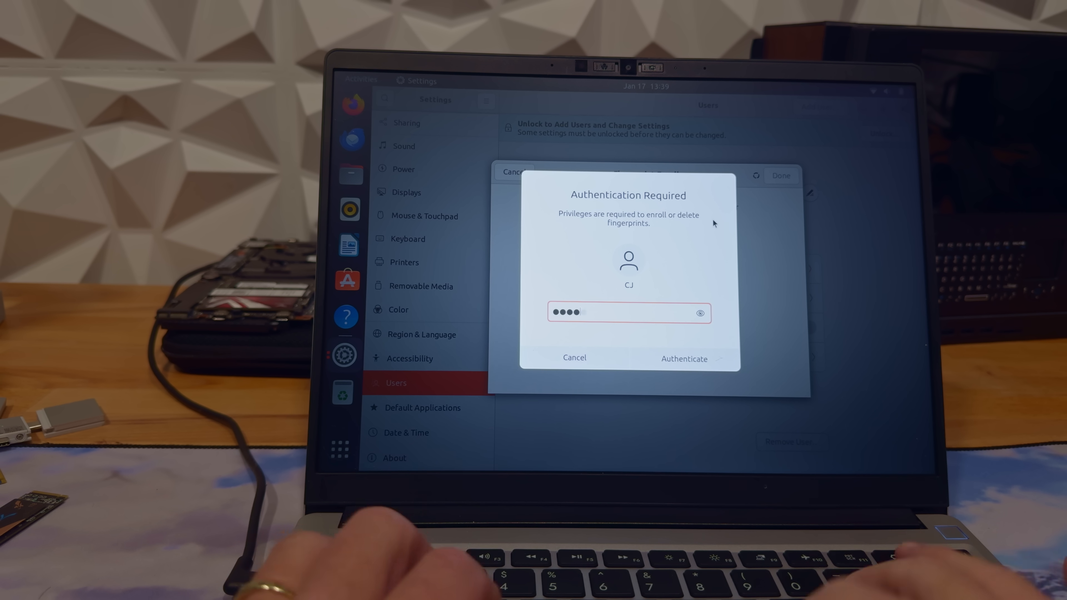
pyautogui.click(684, 359)
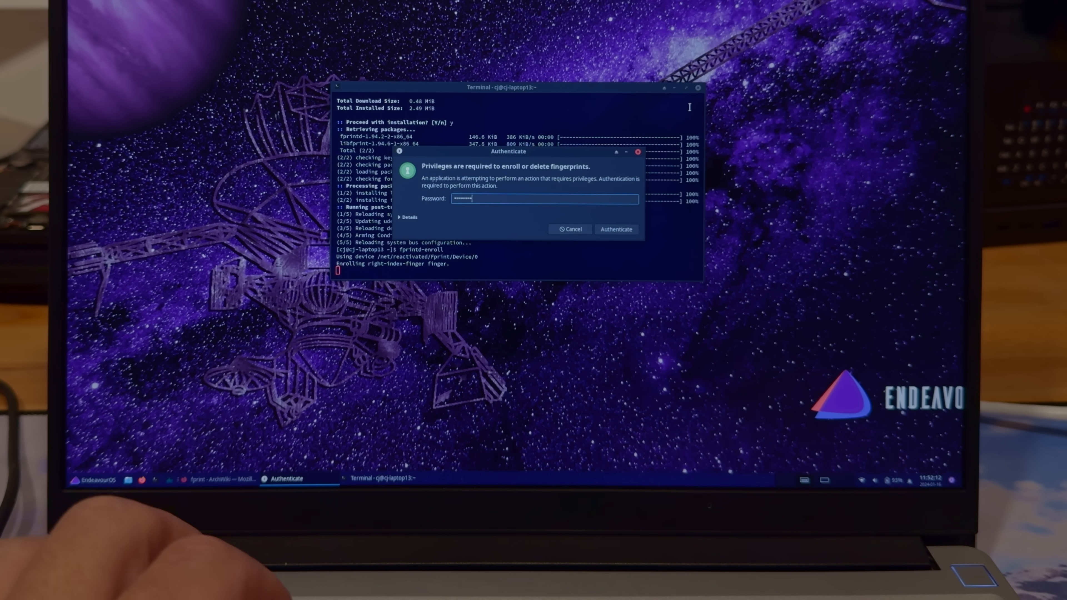
# Authenticate the fprintd-enroll command and run the fprintd line in Konsole
pyautogui.click(616, 229)
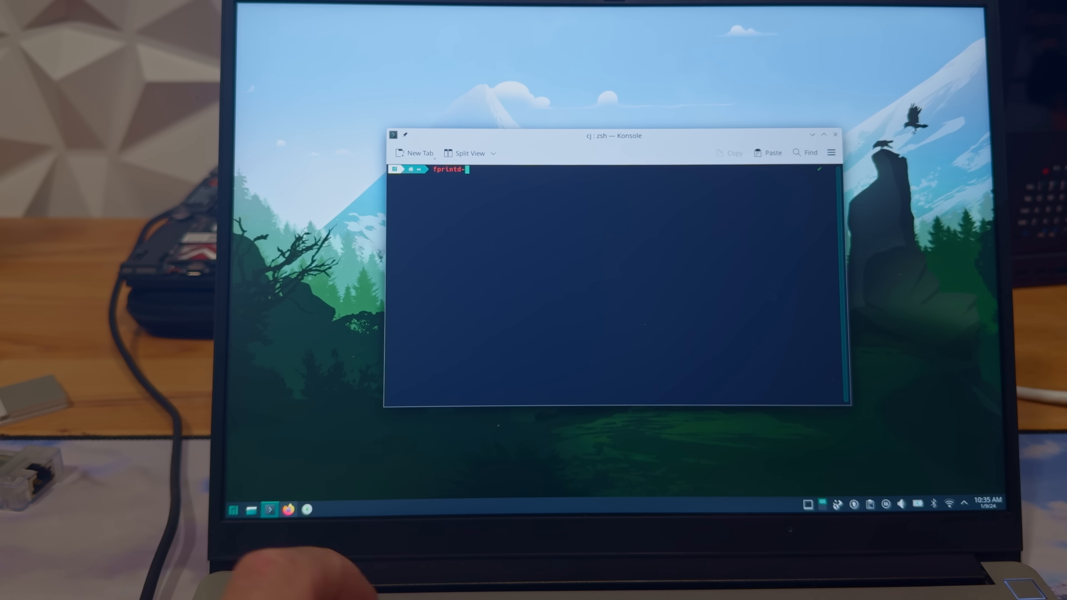
pyautogui.press('Return')
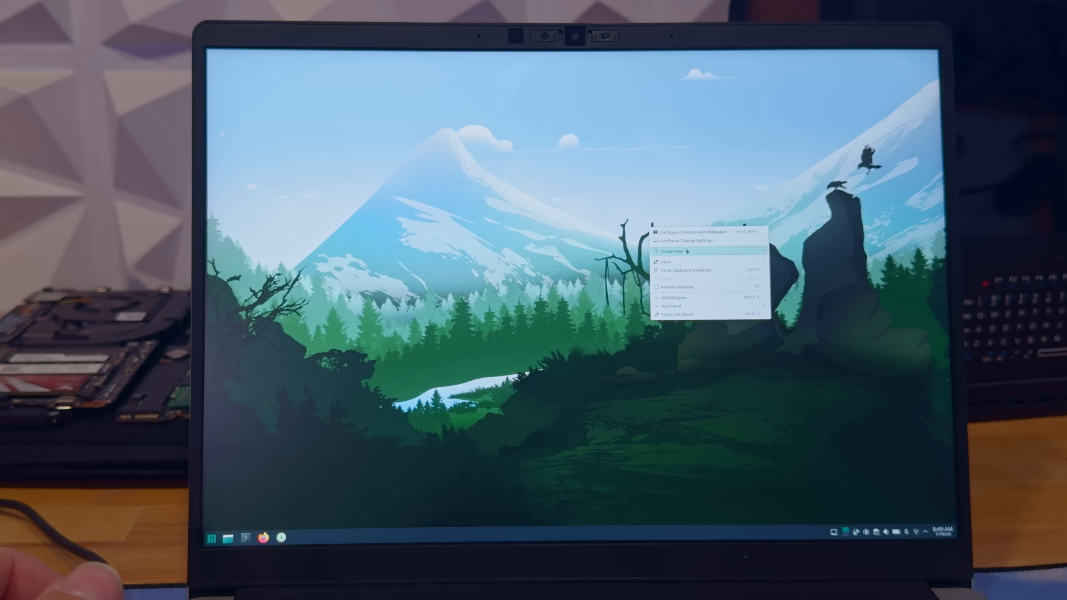
# Bring up the Plasma desktop context menu with Configure Display Settings
pyautogui.click(685, 241)
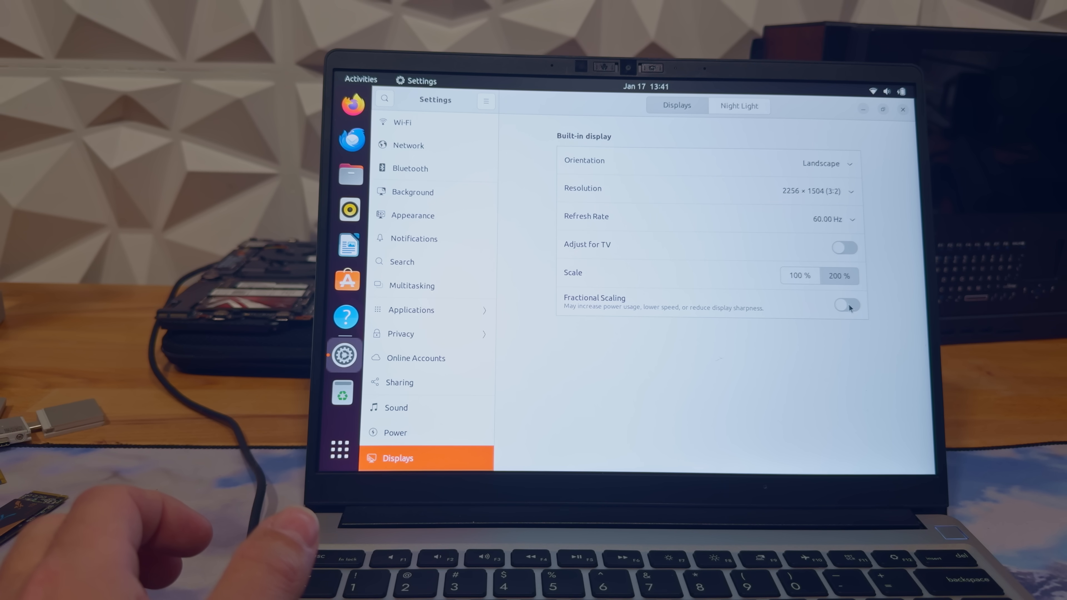
# Enable Fractional Scaling and pick a fractional percentage for the built-in display
pyautogui.click(843, 305)
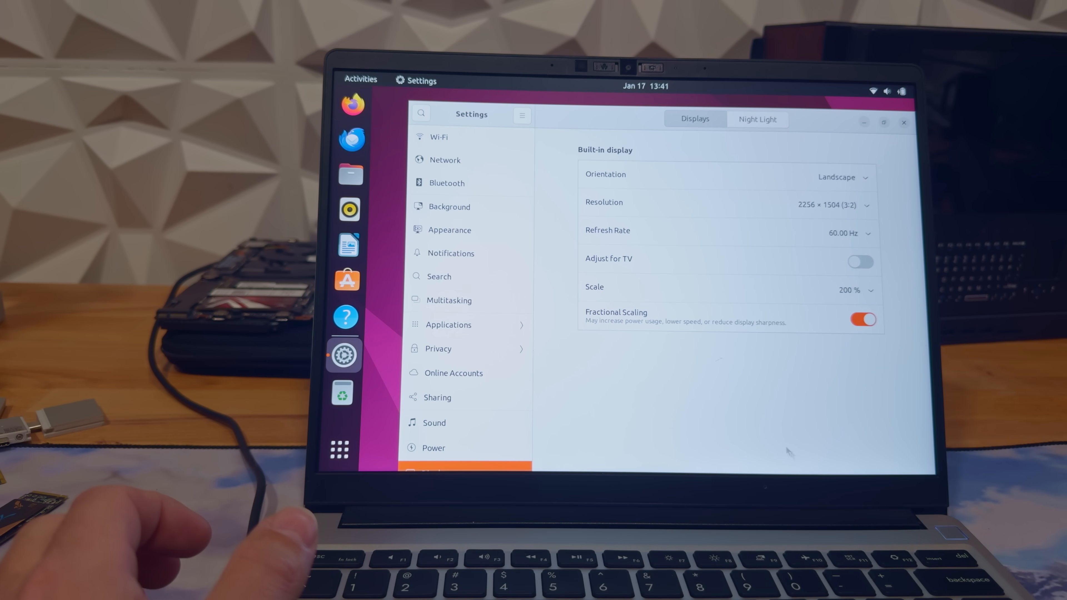
pyautogui.click(855, 290)
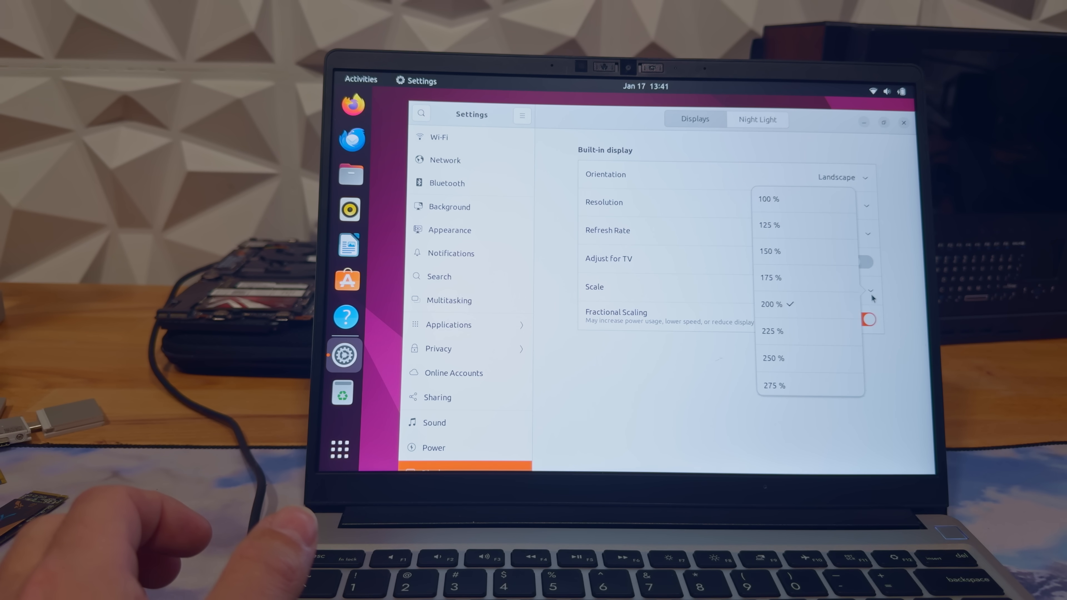
pyautogui.click(770, 251)
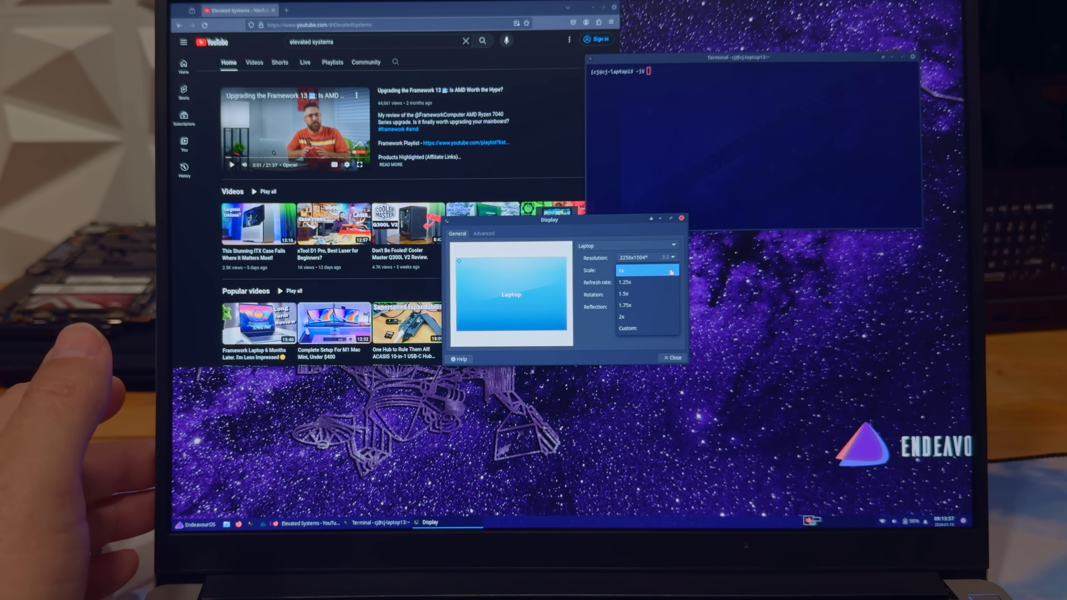
pyautogui.moveTo(639, 294)
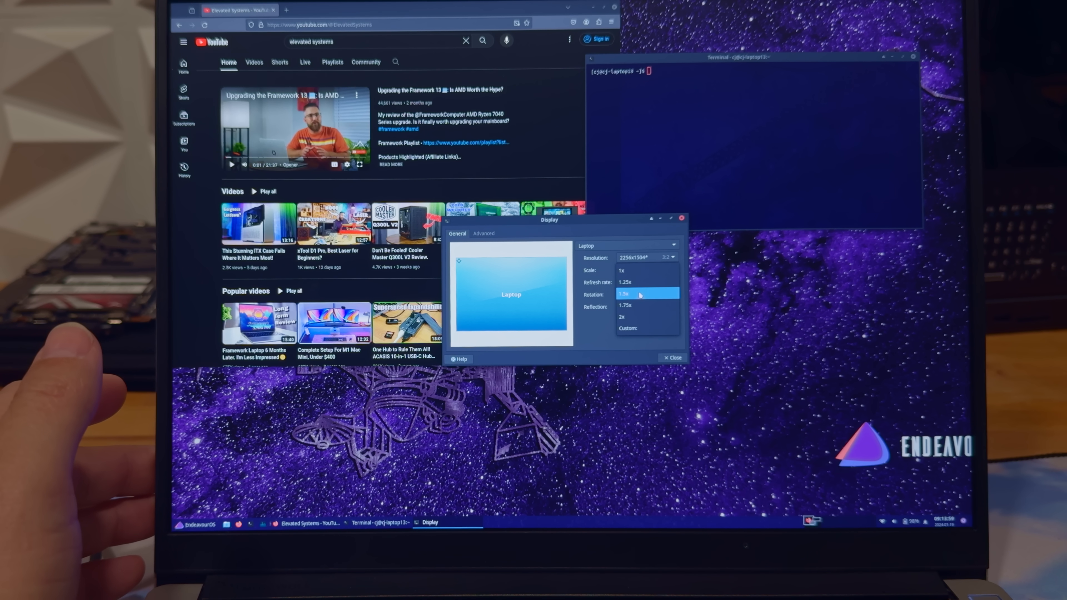
# Choose the 1.5x scale for the laptop display and apply it
pyautogui.click(625, 293)
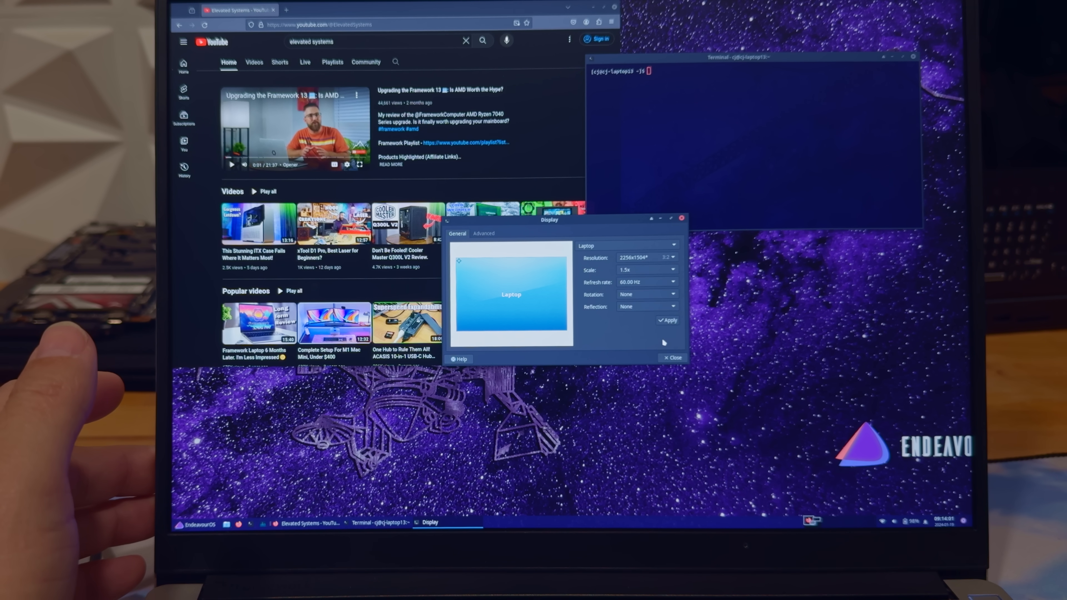
pyautogui.click(669, 320)
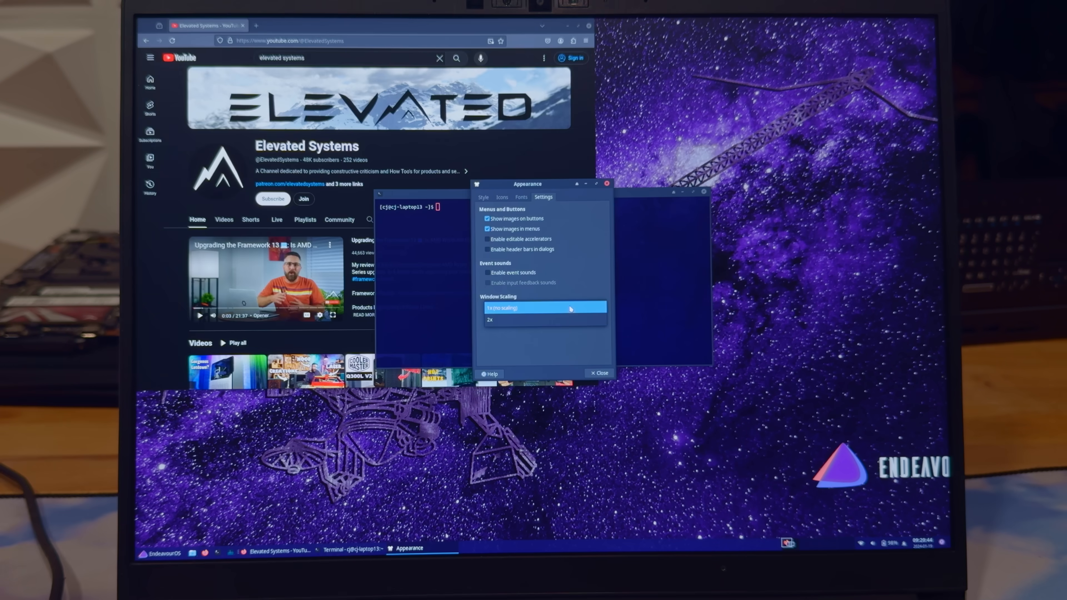
# Keep window scaling at 1x and raise the custom font DPI to about 113
pyautogui.click(490, 320)
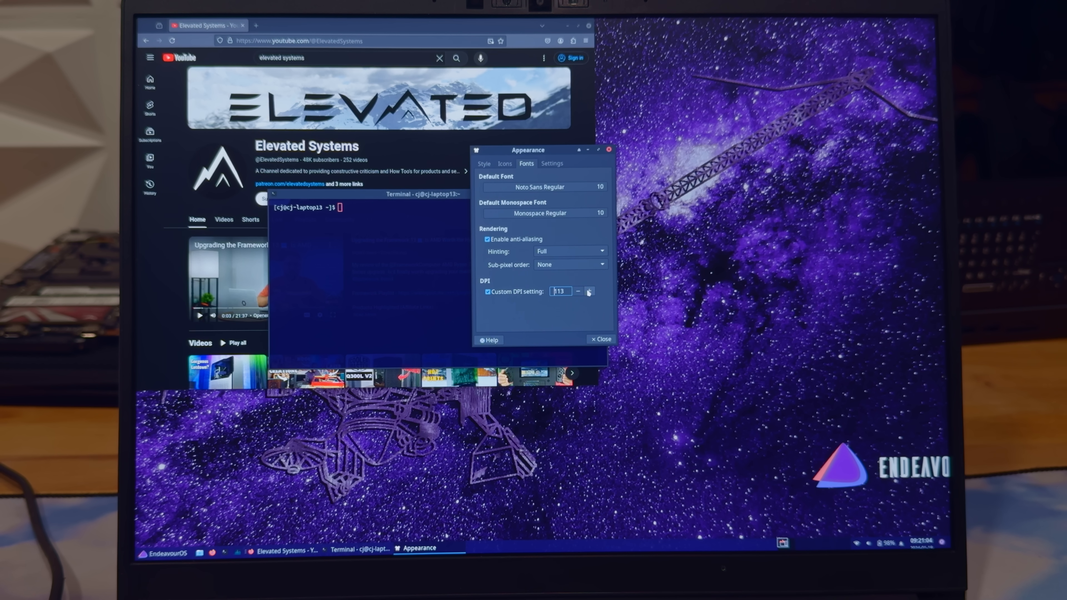
pyautogui.click(588, 288)
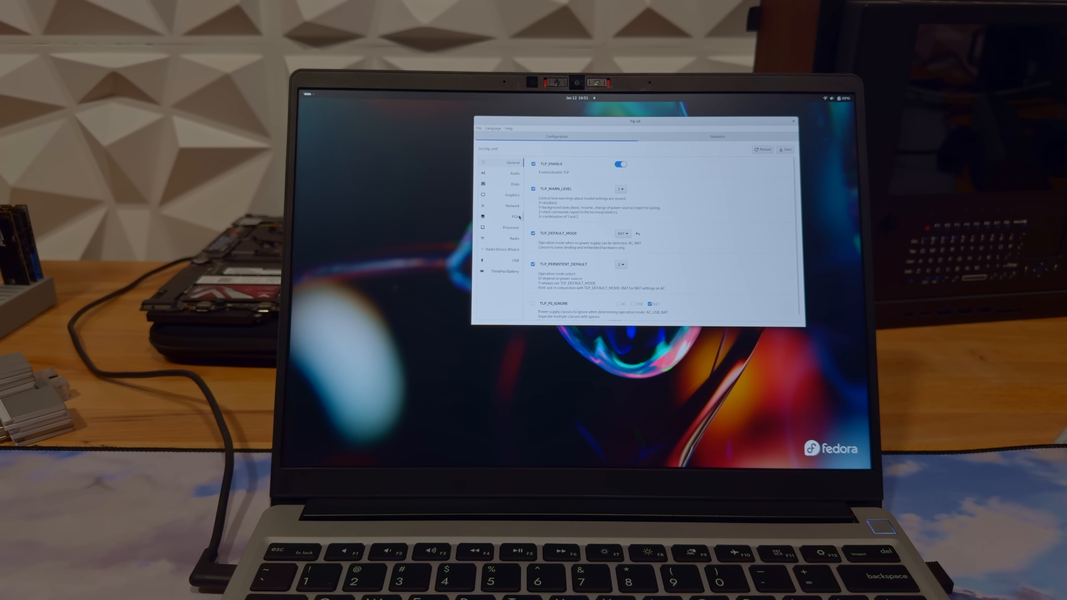
# Switch from the general settings to another TLP configuration category in the sidebar
pyautogui.click(515, 217)
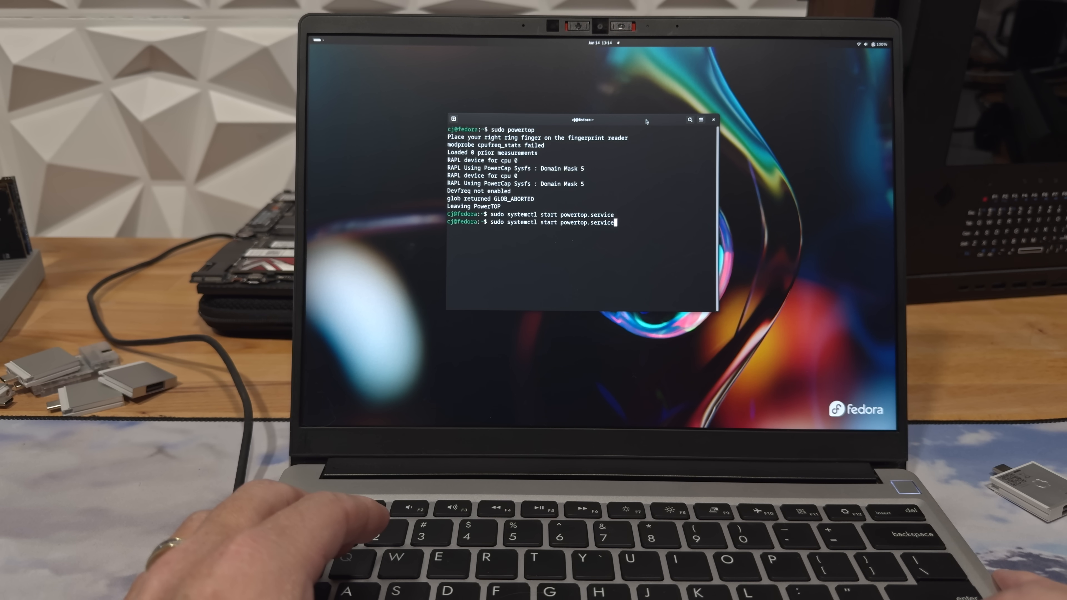
# Run 'sudo systemctl start powertop.service', then launch PowerTOP with 'sudo powertop'
pyautogui.press('Return')
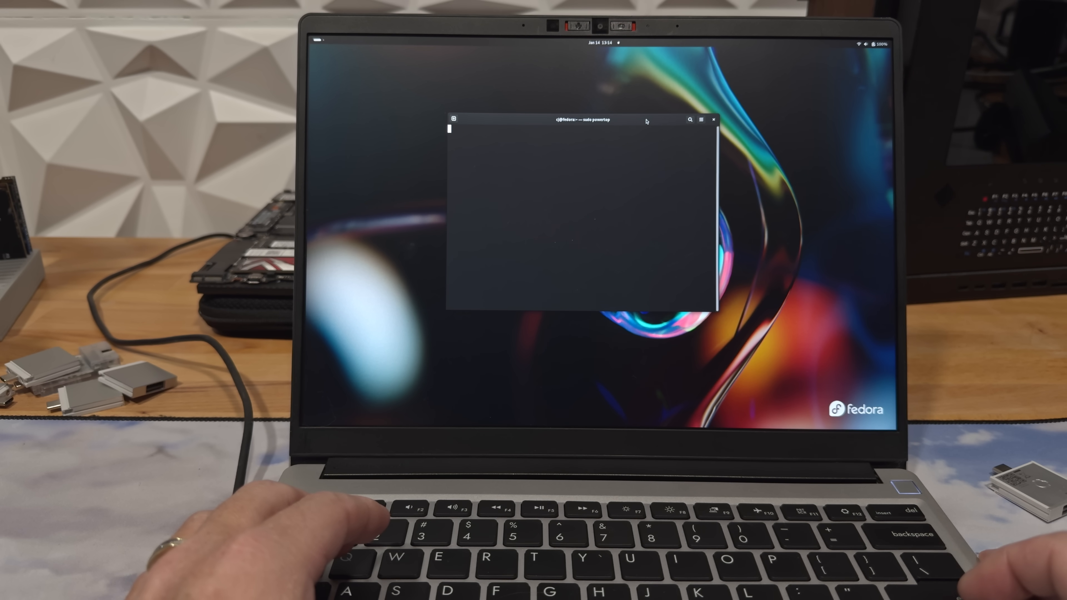
pyautogui.press('Return')
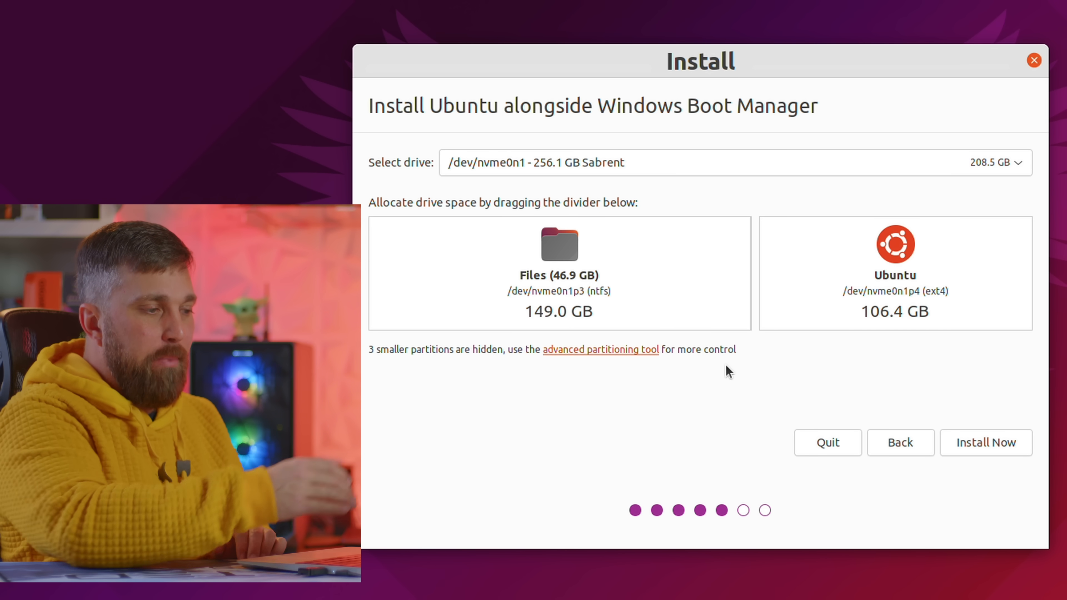
pyautogui.moveTo(749, 285)
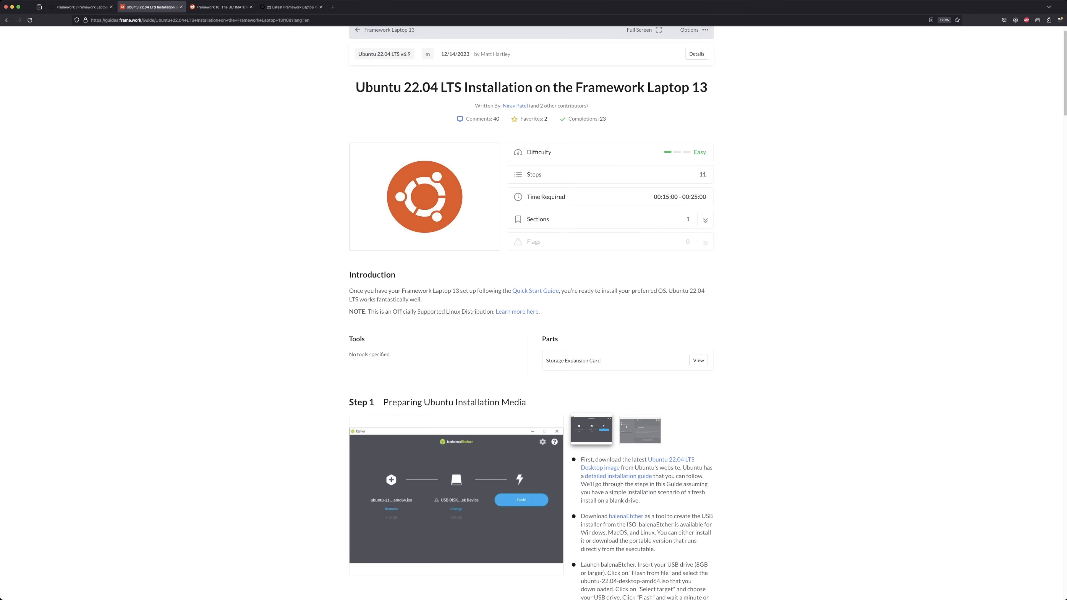
# Reach Step 9 and follow the 'Click here' link for AMD Ryzen 7040 Series
pyautogui.scroll(-3)
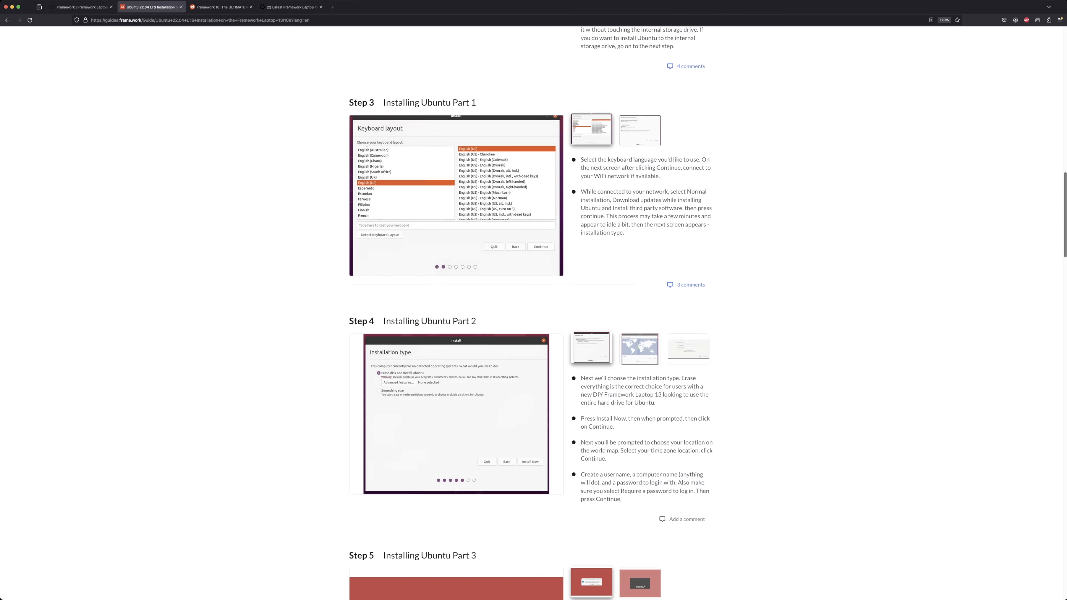
pyautogui.scroll(-3)
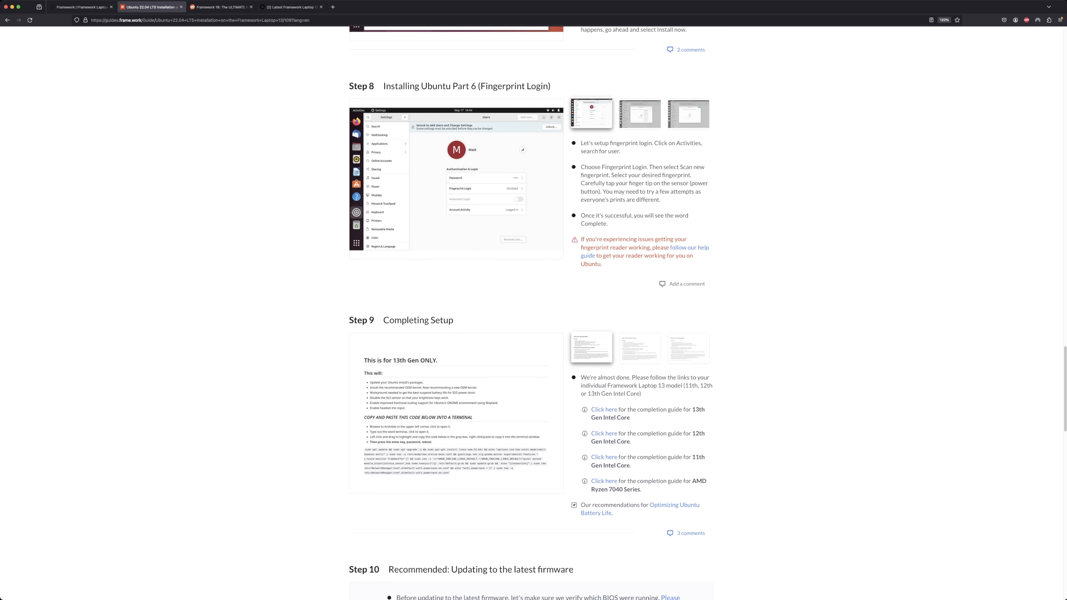
pyautogui.click(605, 482)
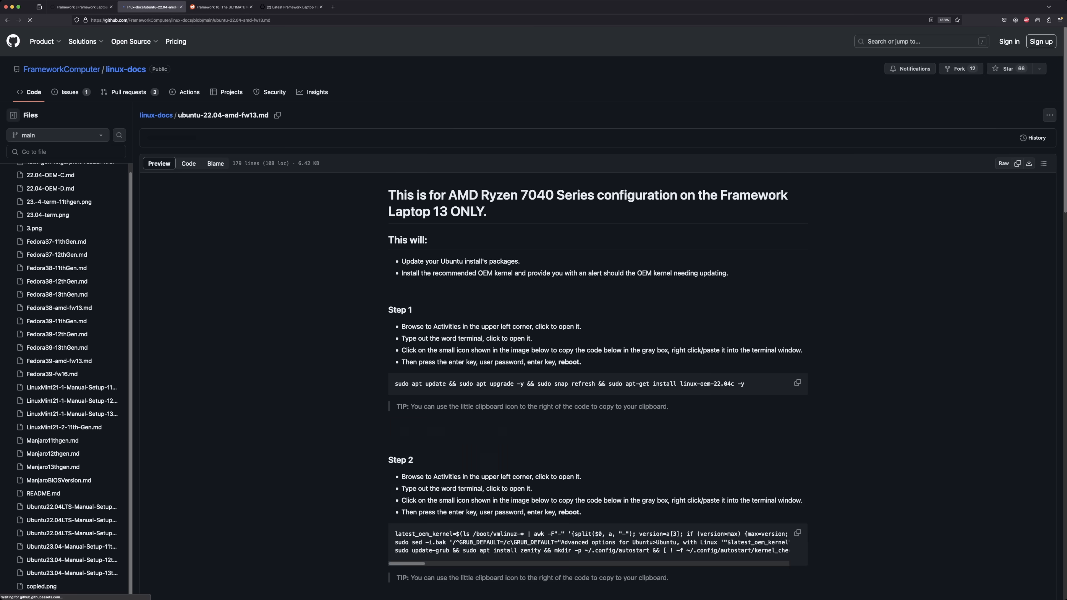